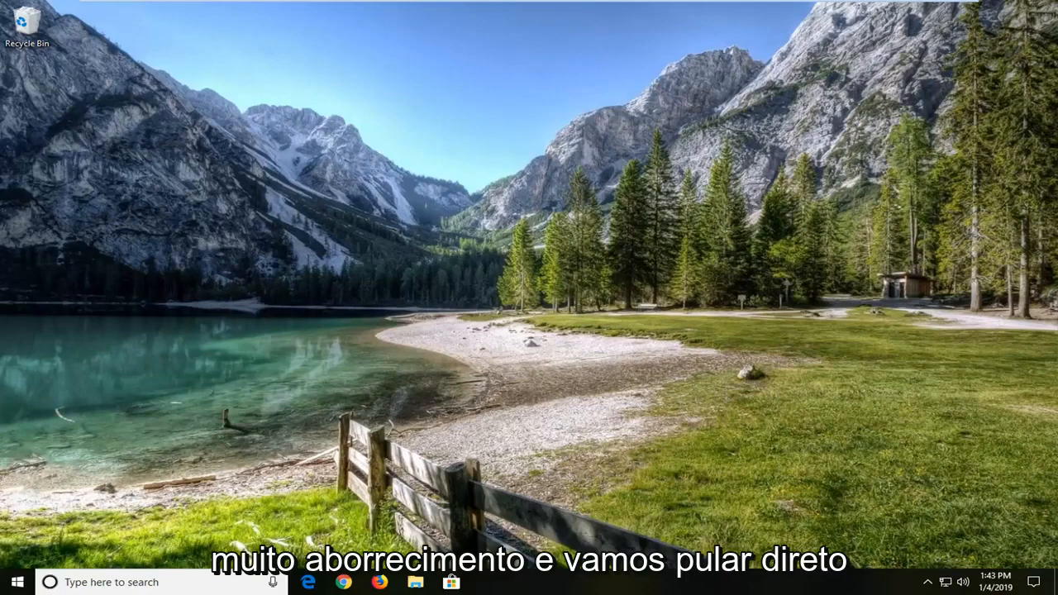
mouse_move(151, 397)
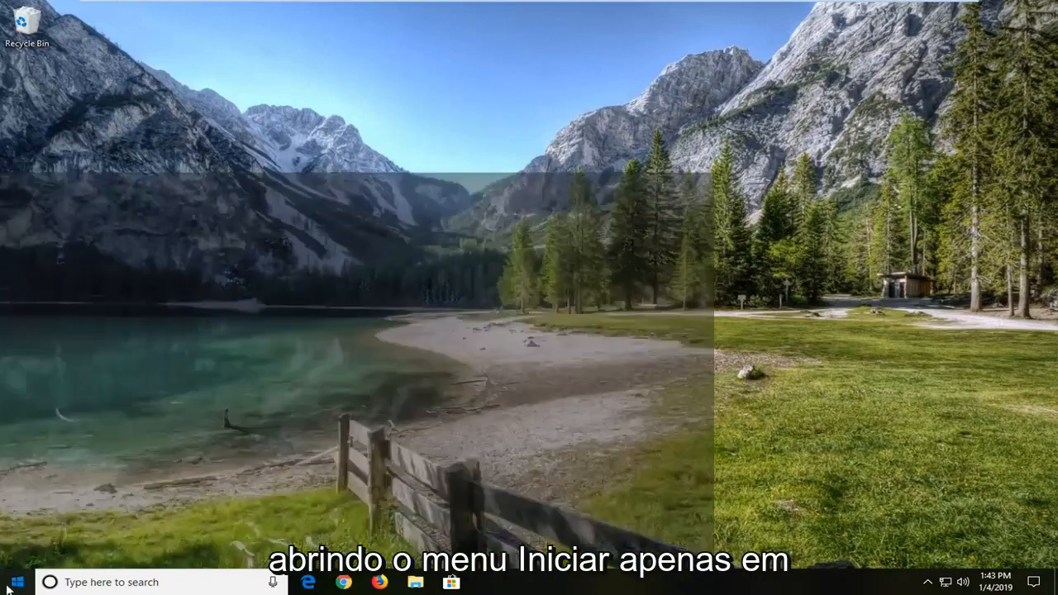
- Open the Start menu to reach Windows Settings
click(12, 580)
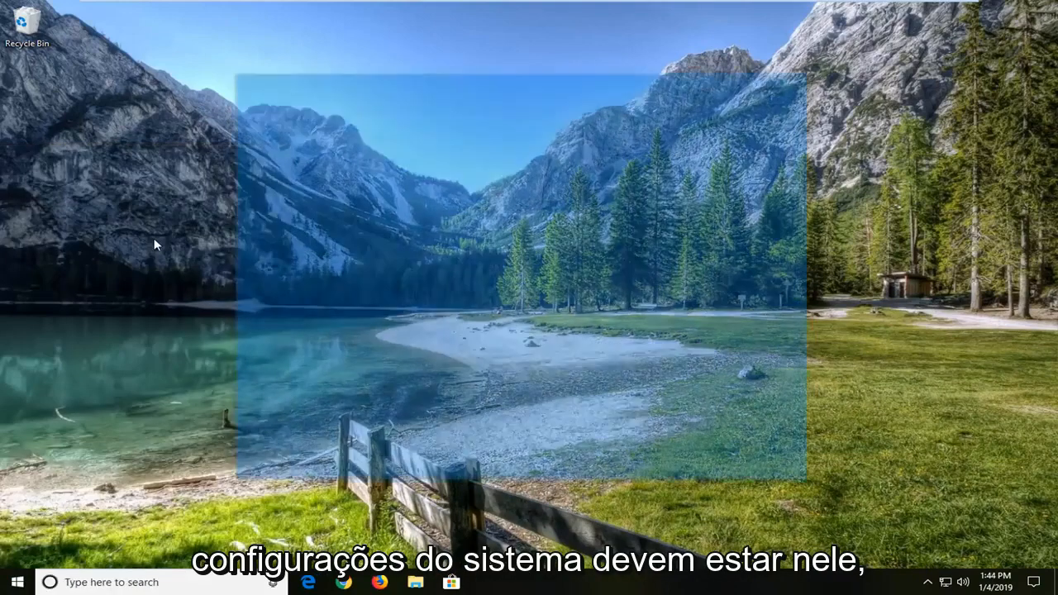
- Run the Blue Screen troubleshooter from Update & Security's Troubleshoot page
click(488, 582)
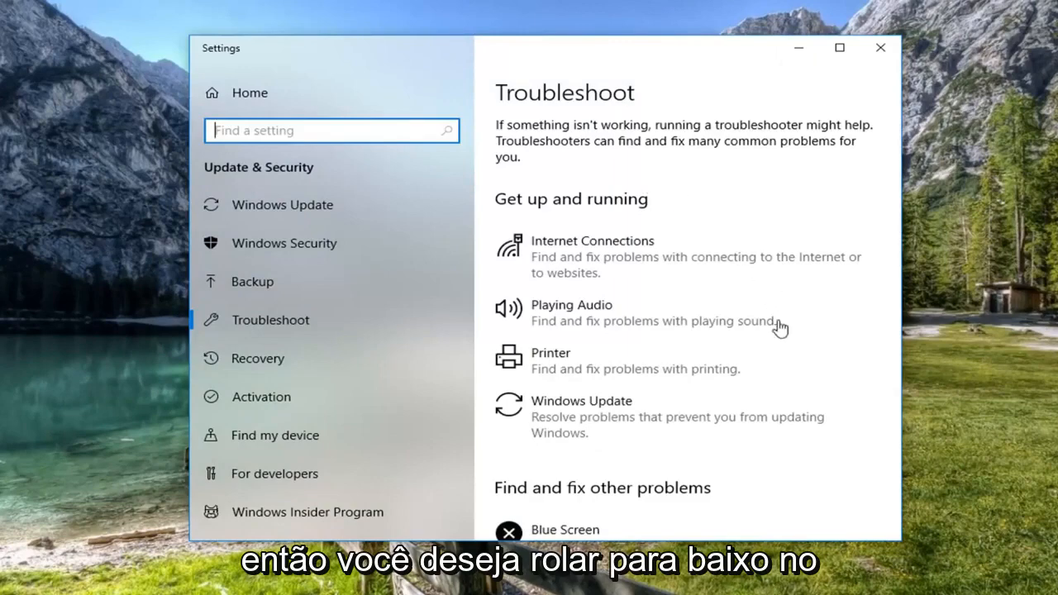
scroll(down, 3)
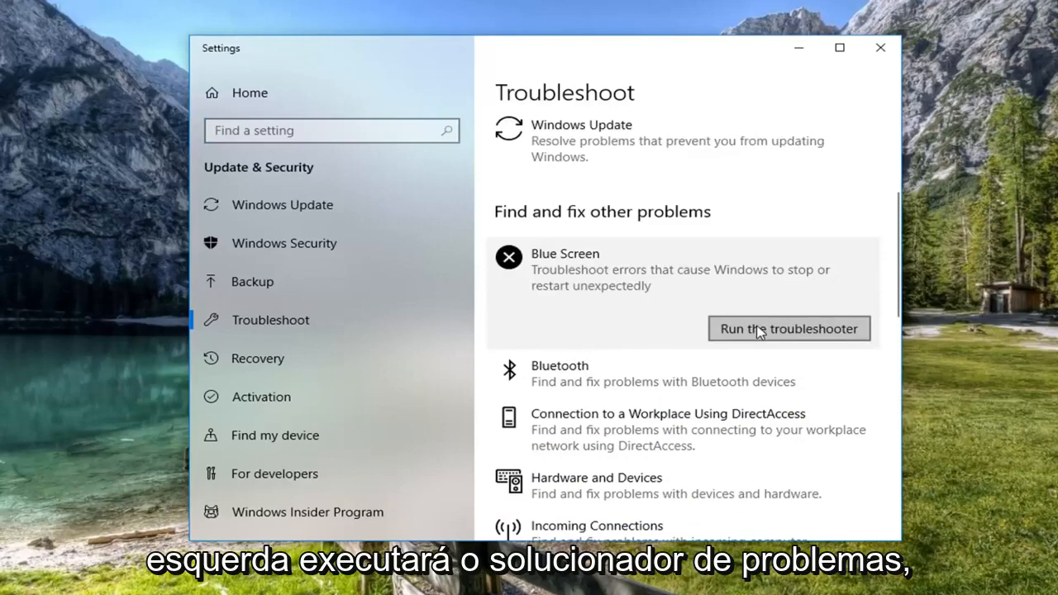
click(788, 328)
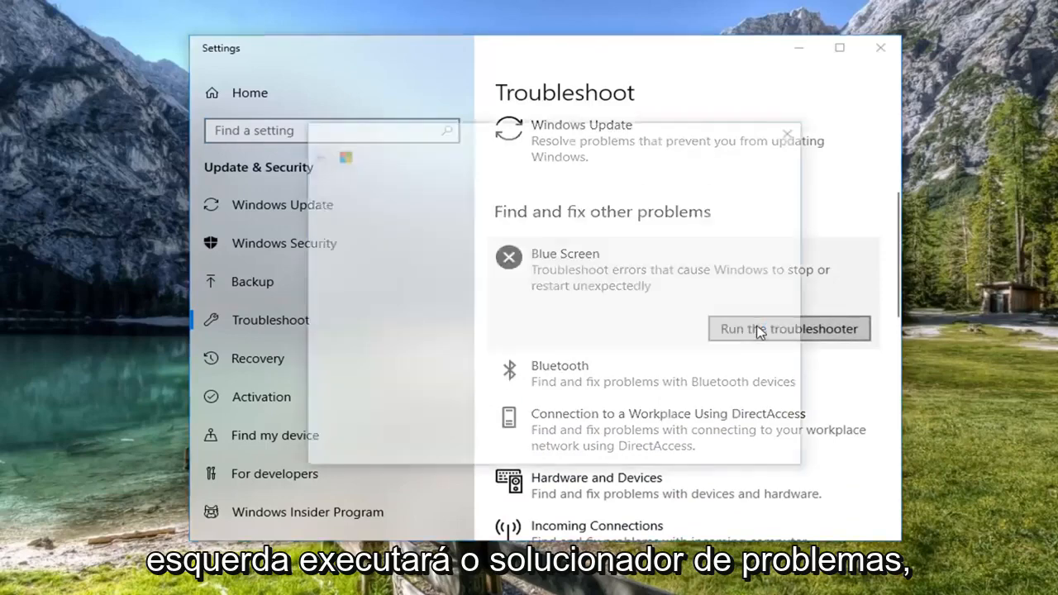
- Close the Blue Screen troubleshooter after it reports no identifiable problem
click(788, 328)
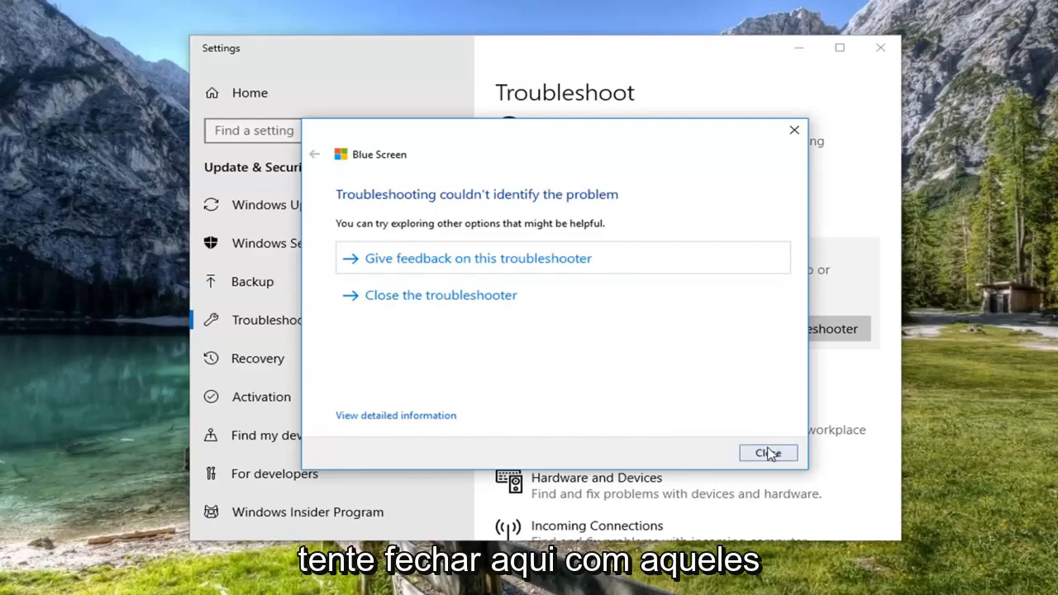
click(767, 453)
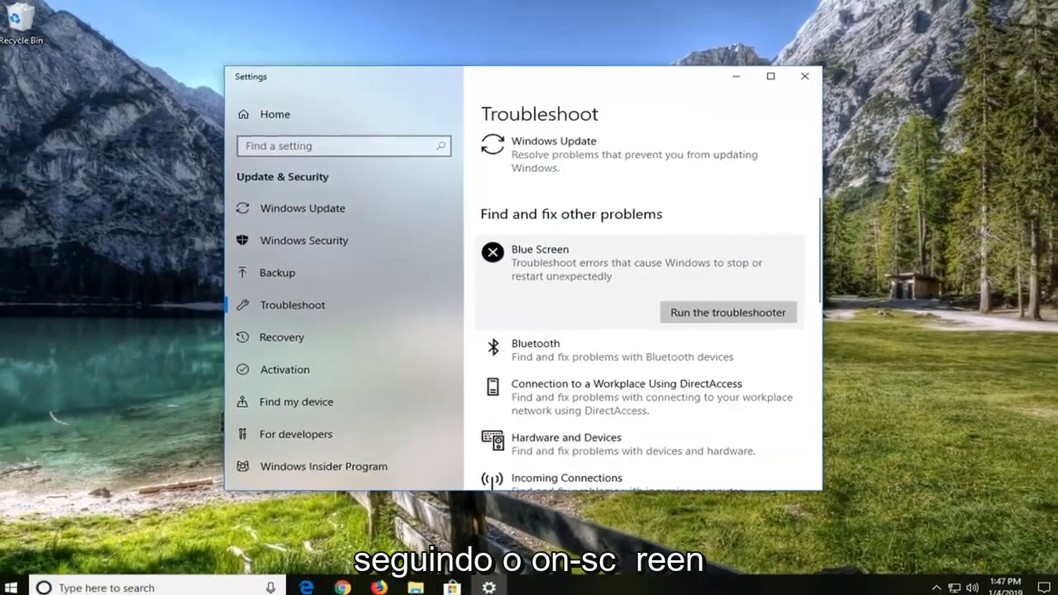
- Close Settings and launch Command Prompt as administrator via a cmd search
click(803, 76)
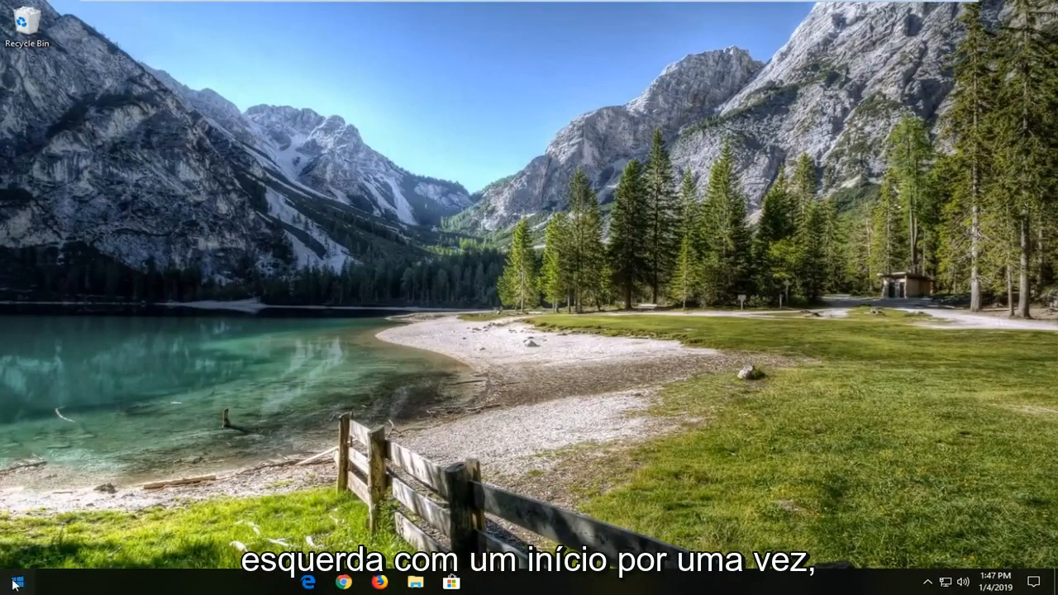
click(13, 582)
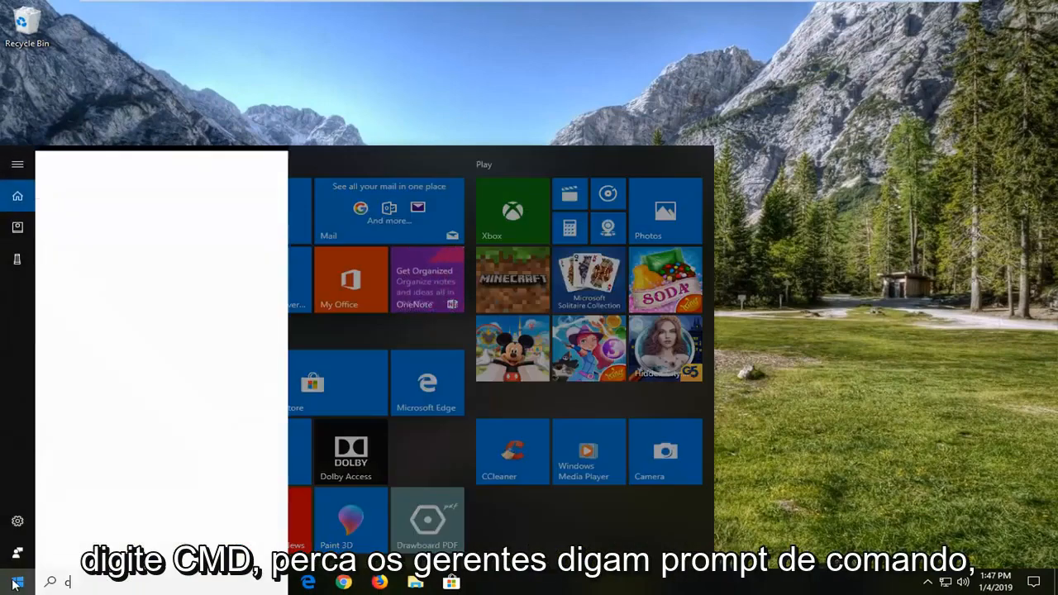
text(cmd)
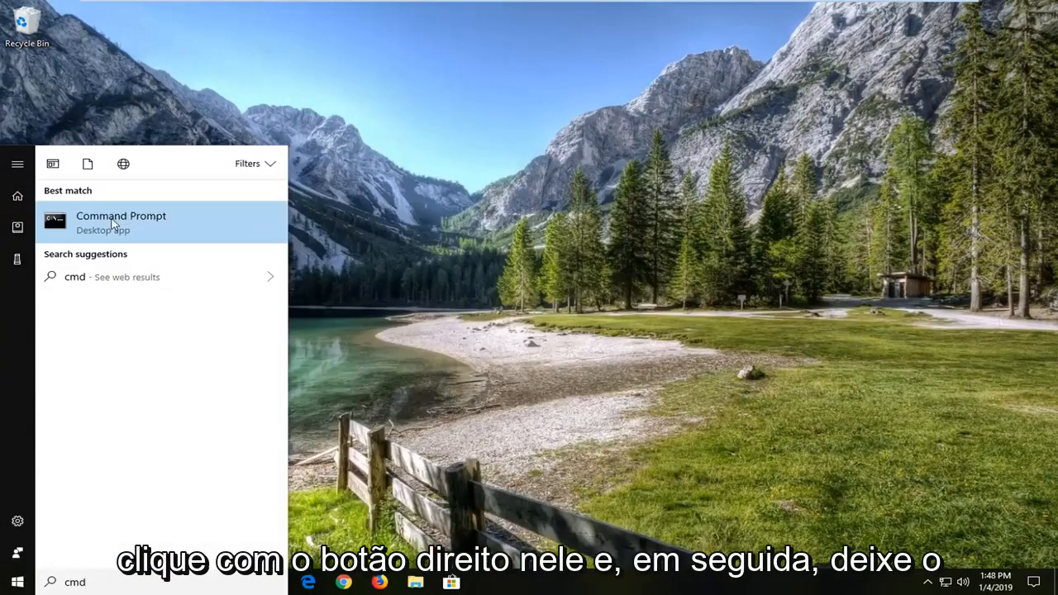
mouse_move(152, 242)
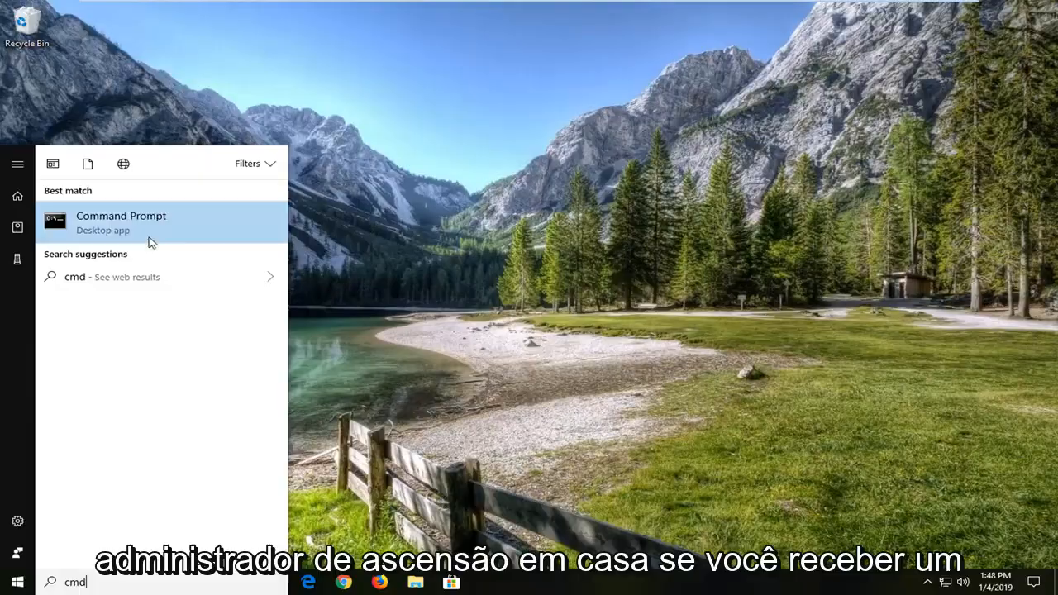
click(121, 221)
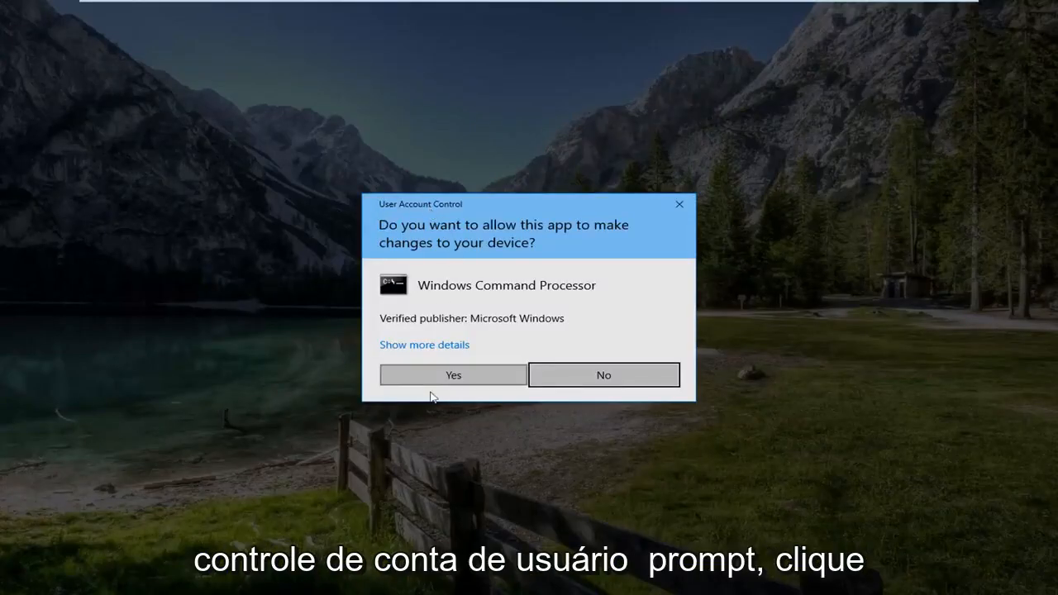
click(452, 374)
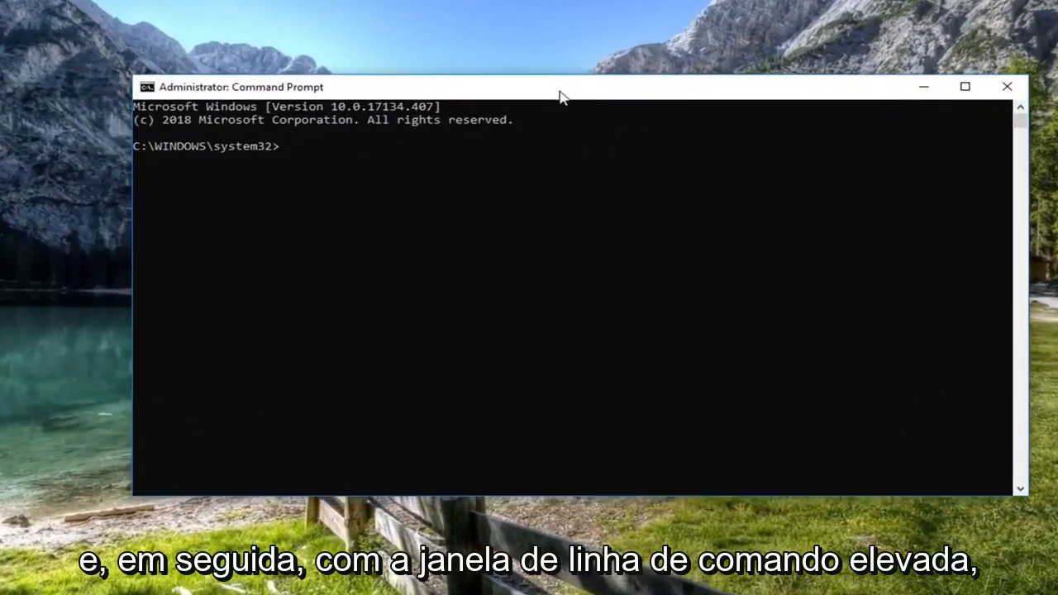
- Run 'netsh int ip reset' to reset TCP/IP, then close Command Prompt
text(net)
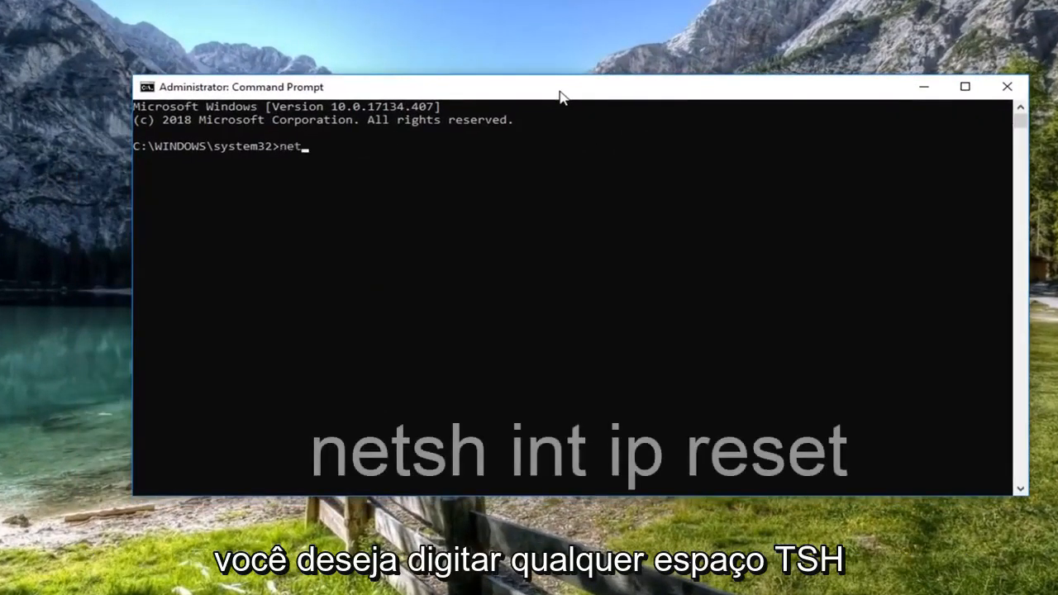
text(sh int)
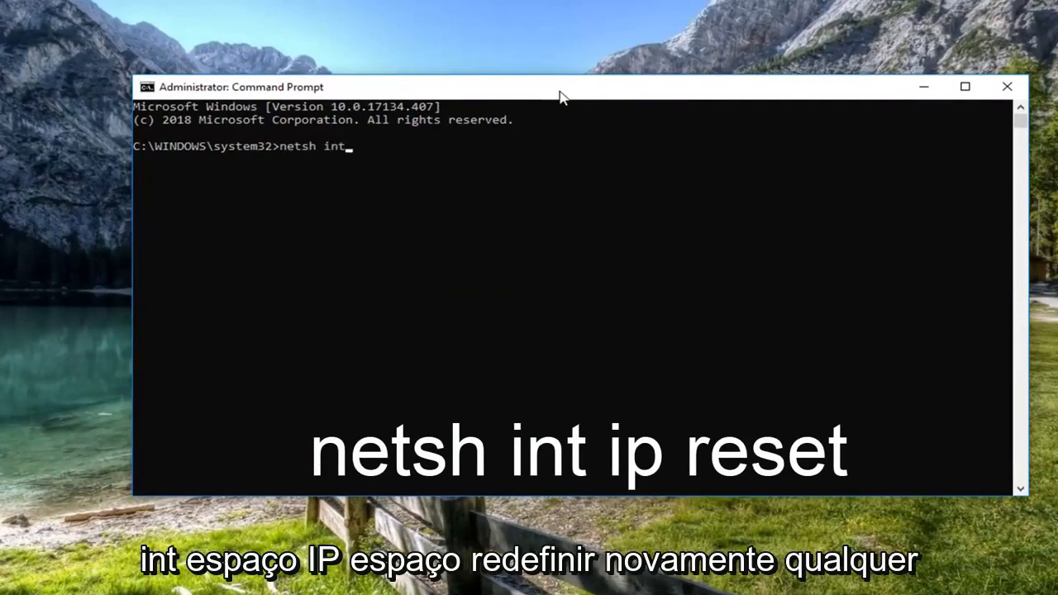
text(ip r)
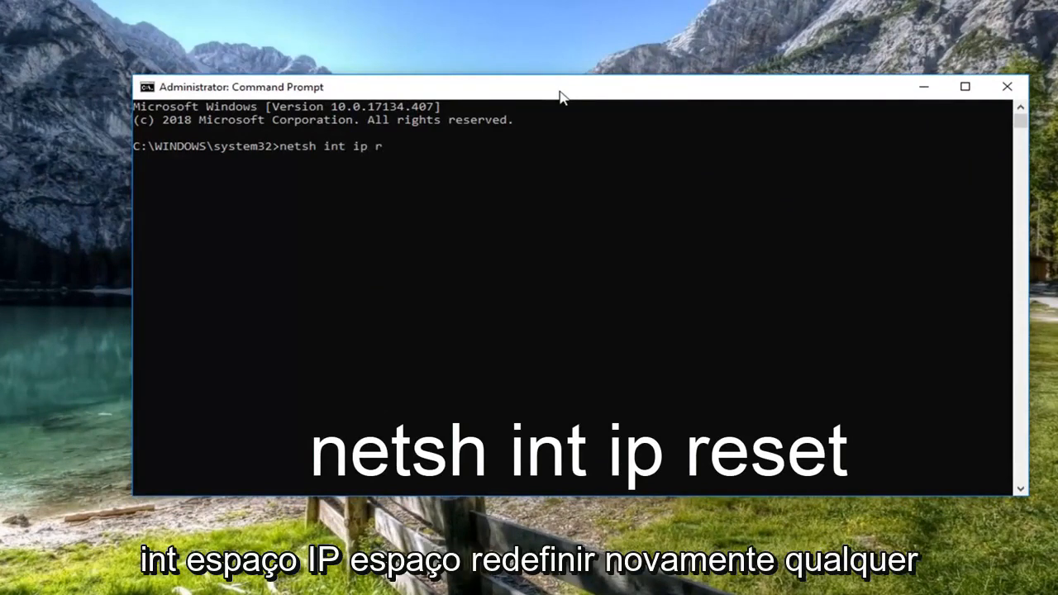
text(eset)
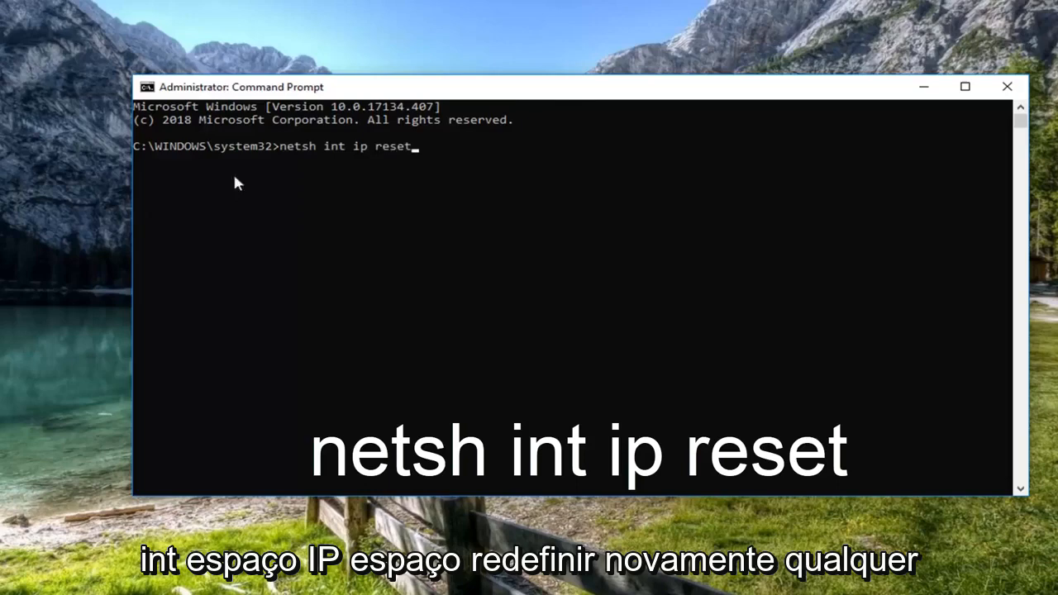
mouse_move(352, 159)
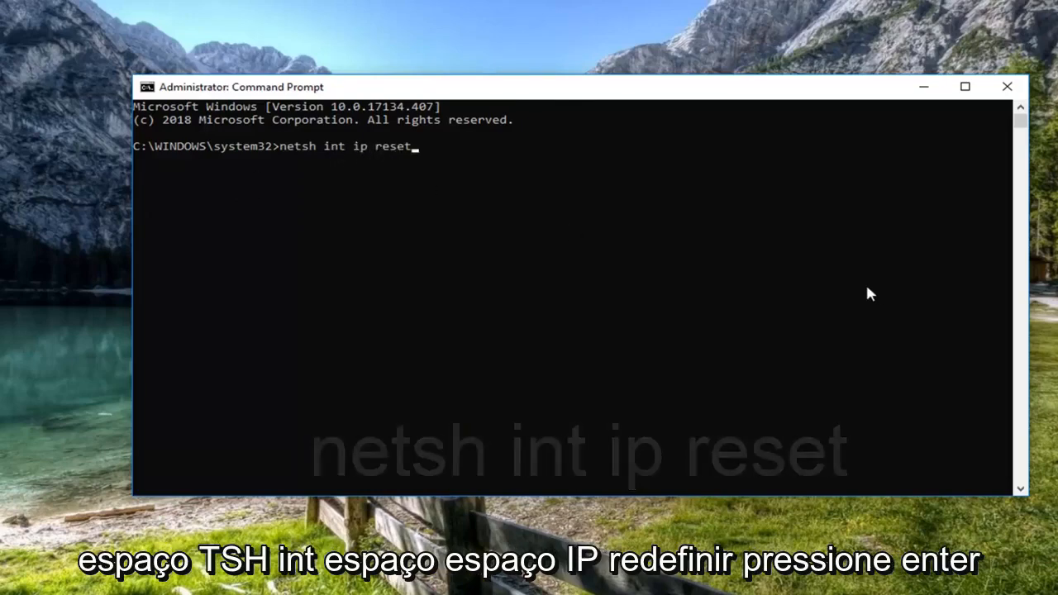
key(enter)
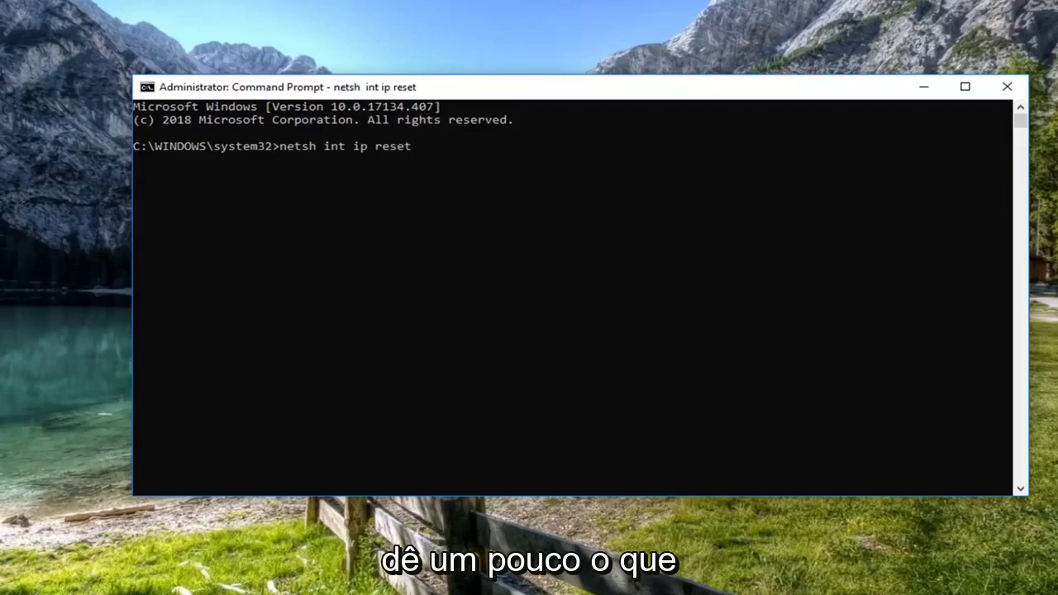
key(enter)
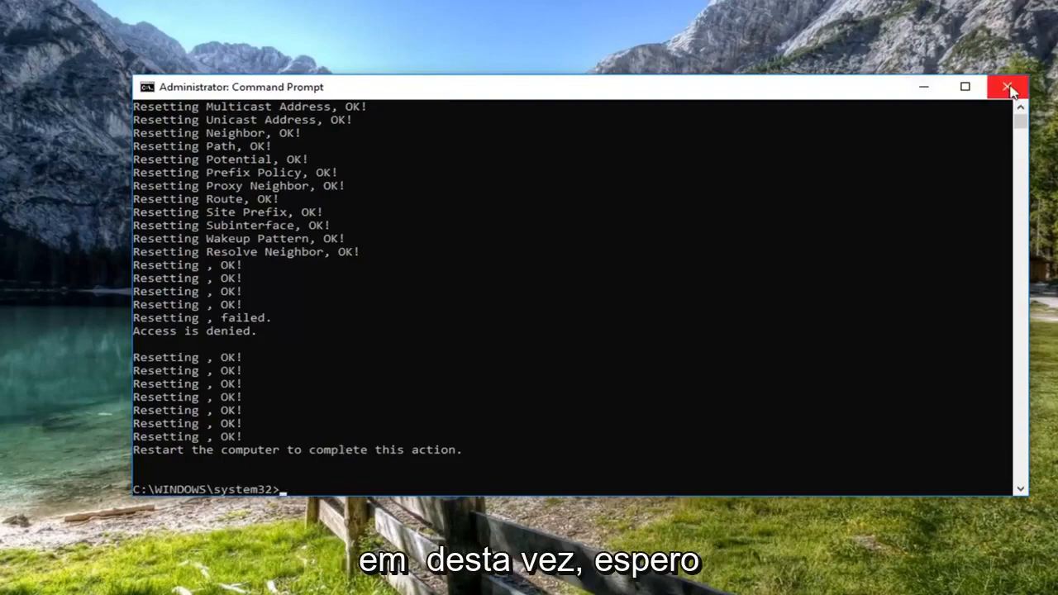
click(1008, 87)
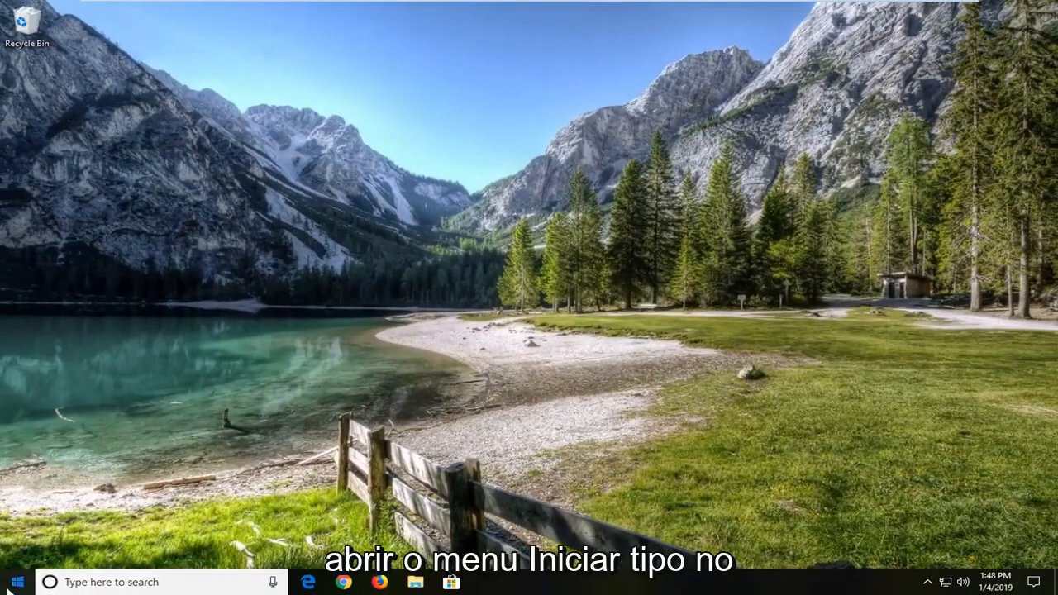
- Search the Start menu for 'device manager'
click(13, 582)
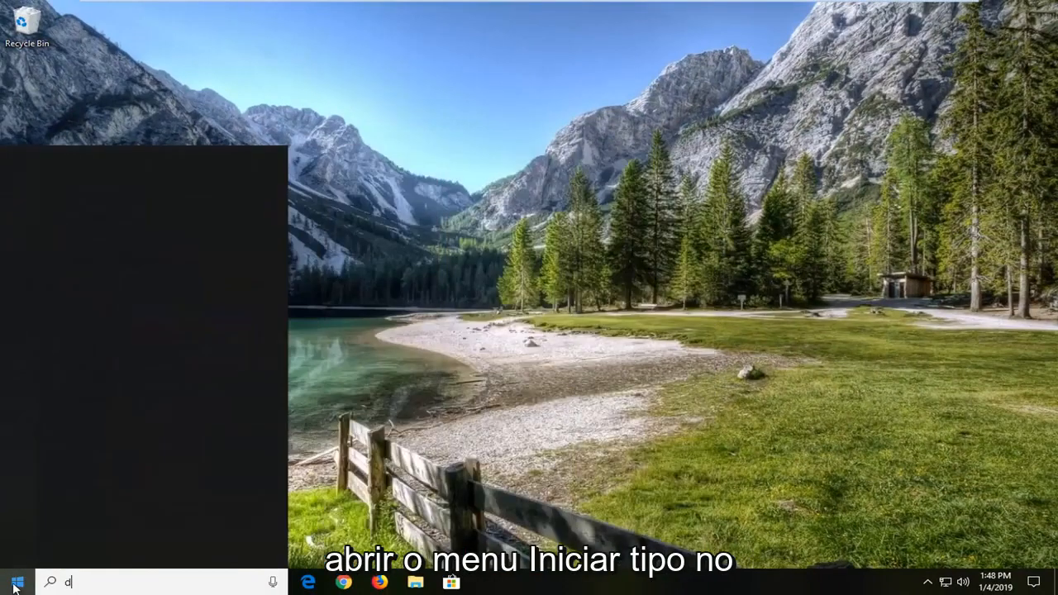
text(evice manager)
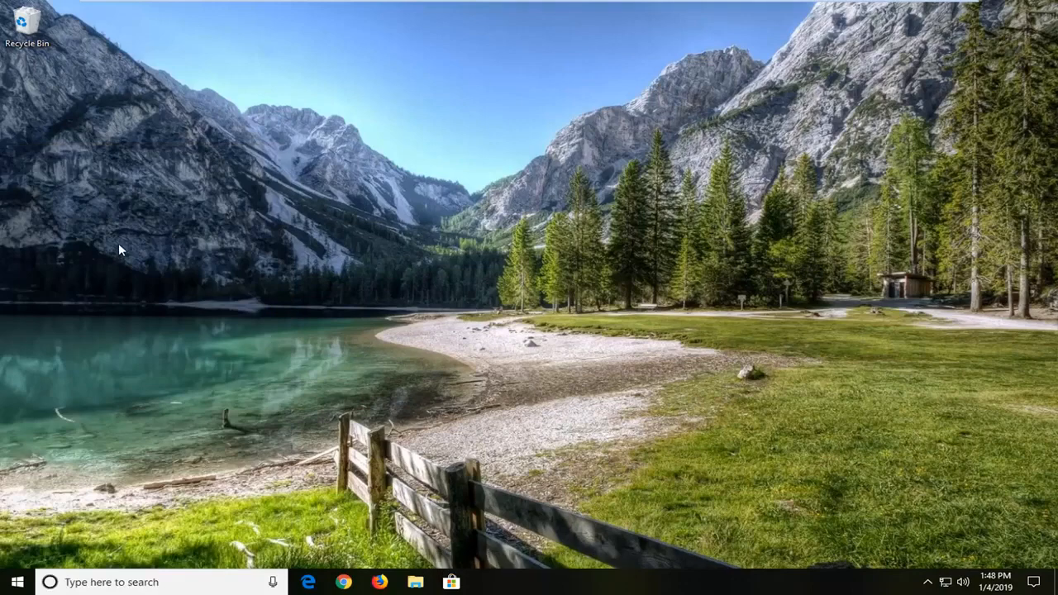
mouse_move(203, 258)
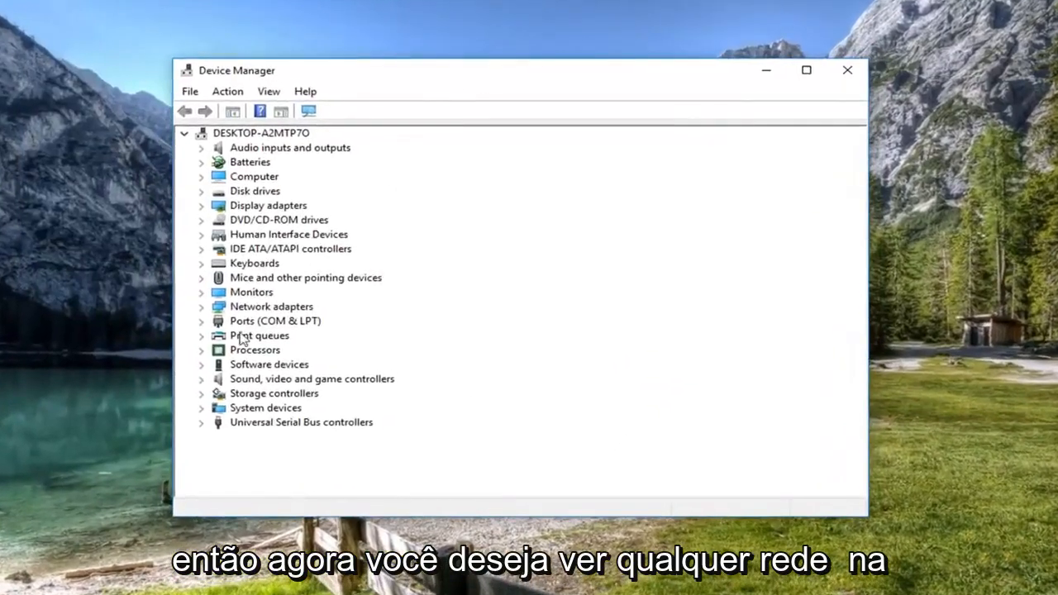
- Choose Update driver for the Intel(R) 82574L Gigabit Network Connection under Network adapters
click(272, 307)
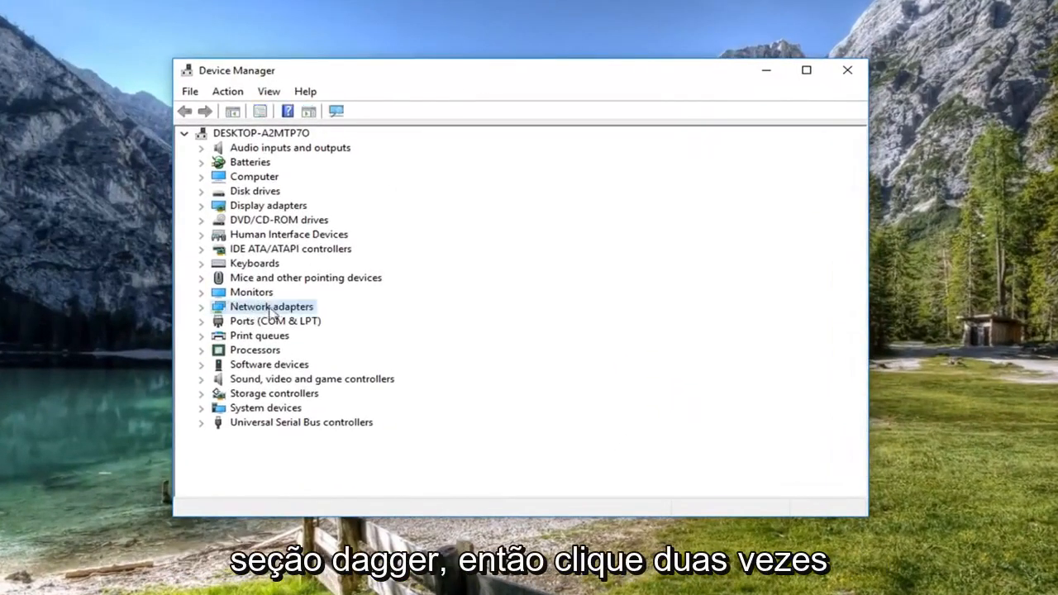
double_click(271, 306)
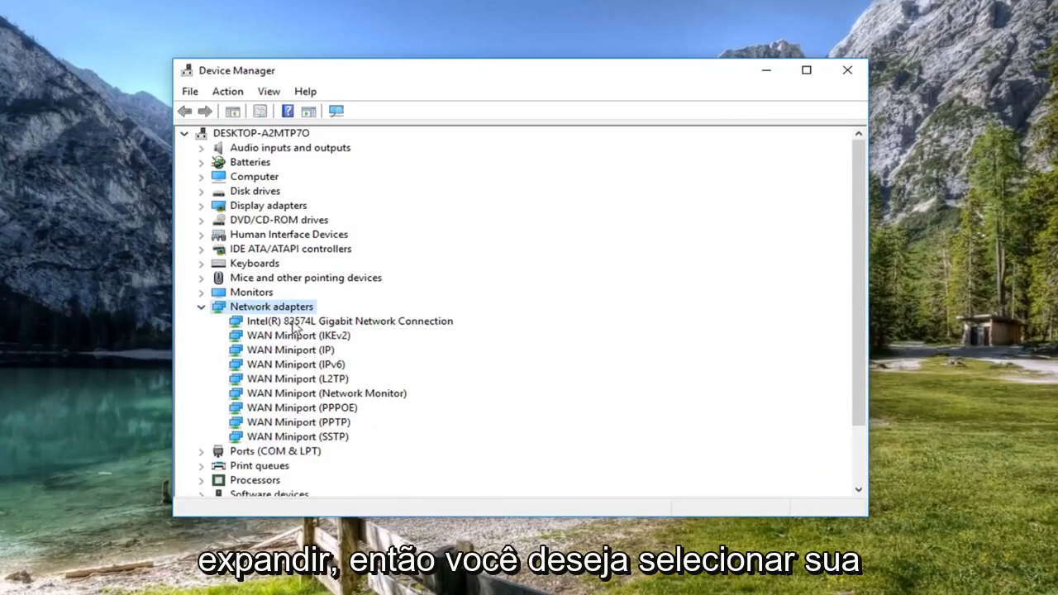
click(349, 321)
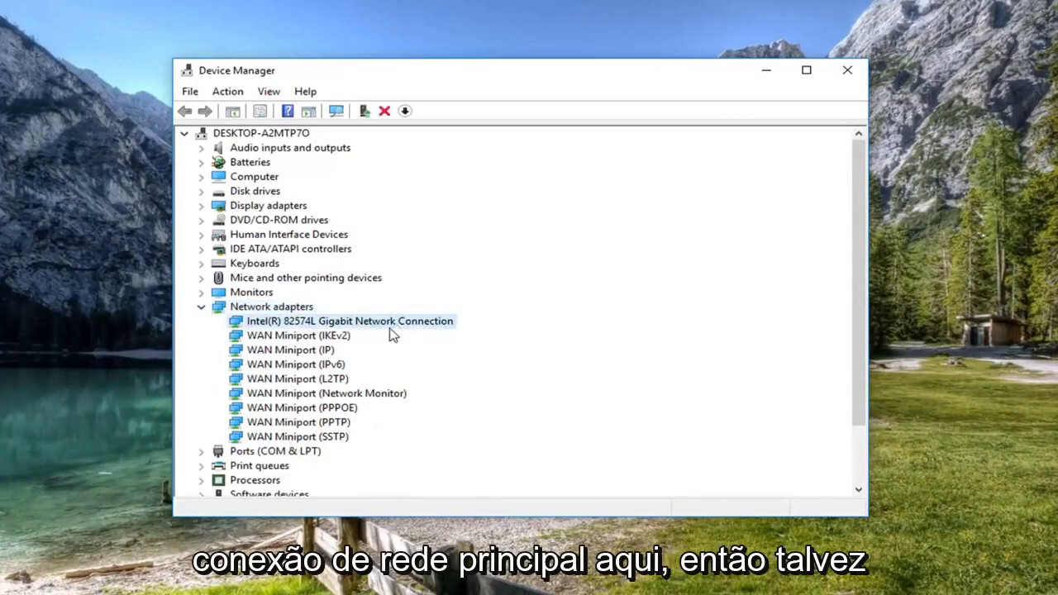
mouse_move(354, 436)
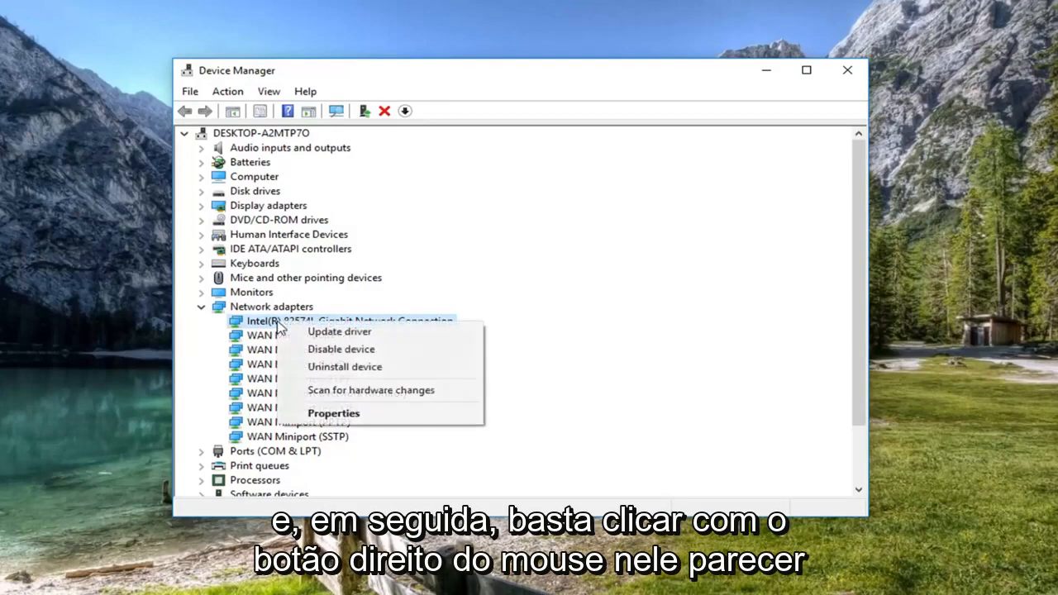
click(339, 330)
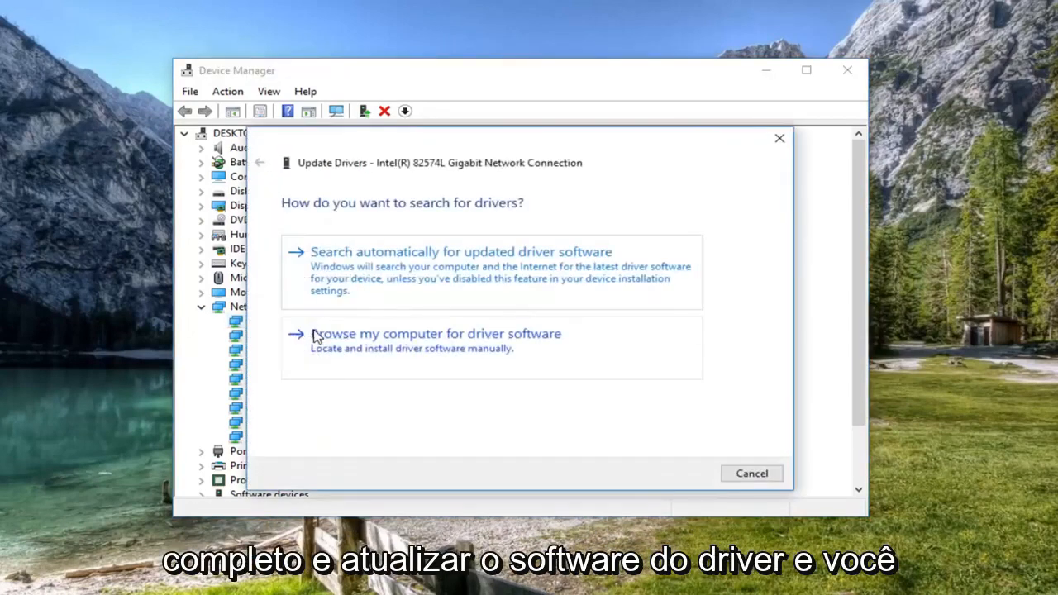
- Search automatically for a newer adapter driver, dismiss 'best drivers installed', close Device Manager
click(460, 251)
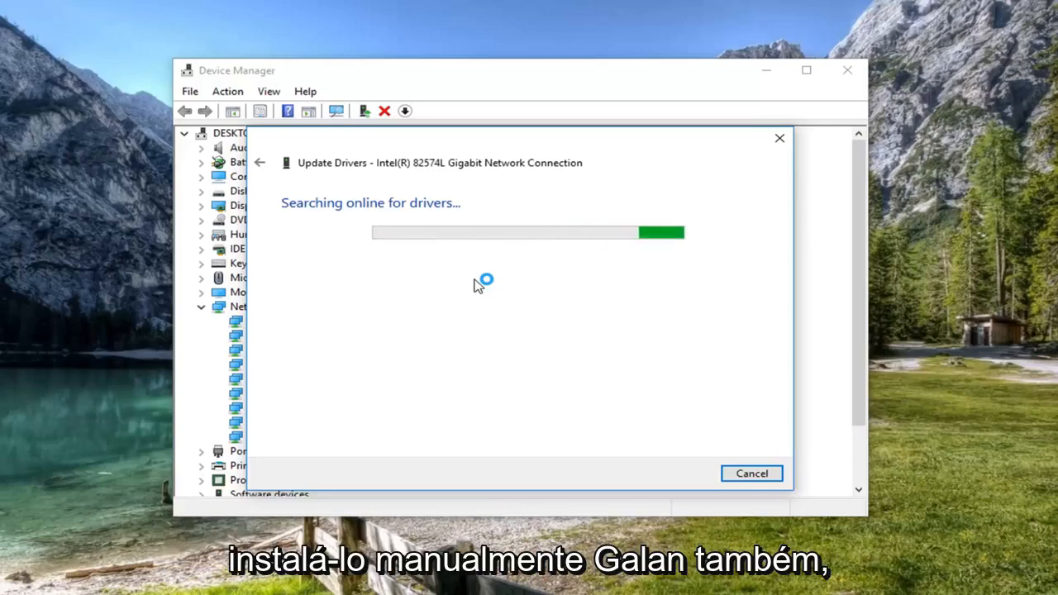
mouse_move(411, 274)
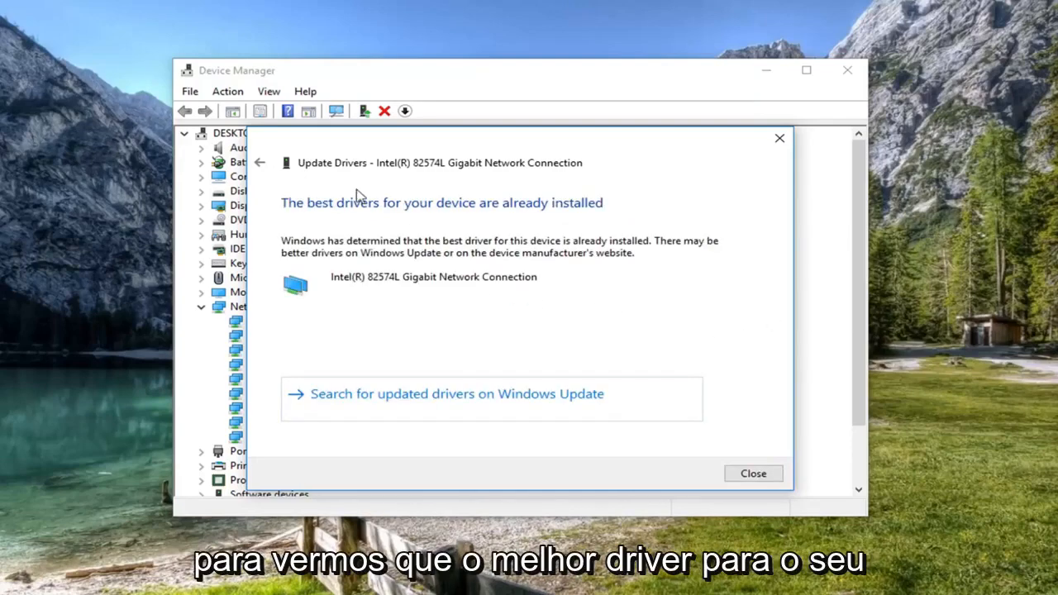
mouse_move(556, 309)
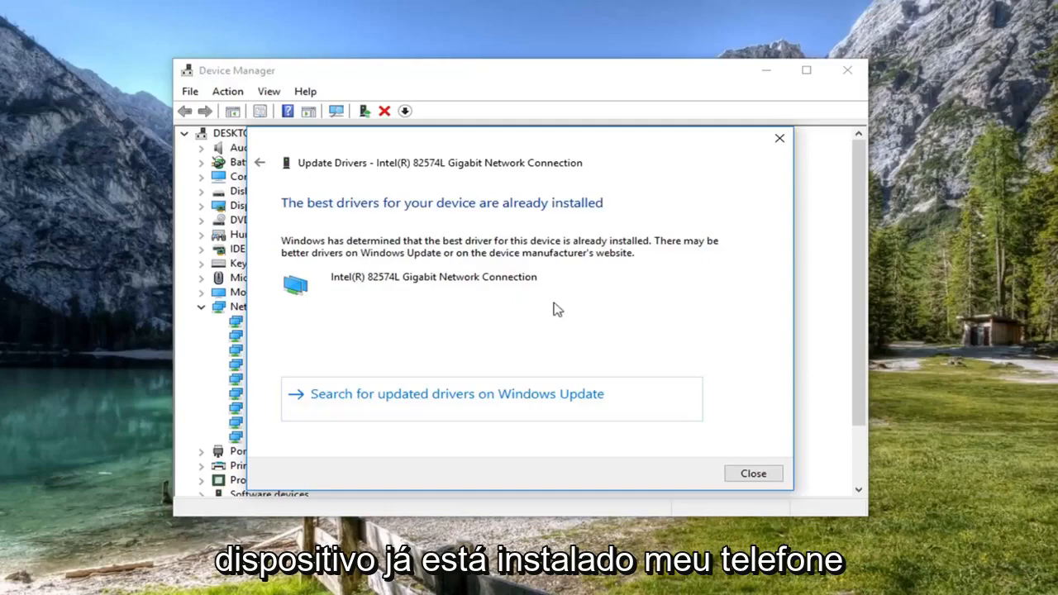
click(752, 472)
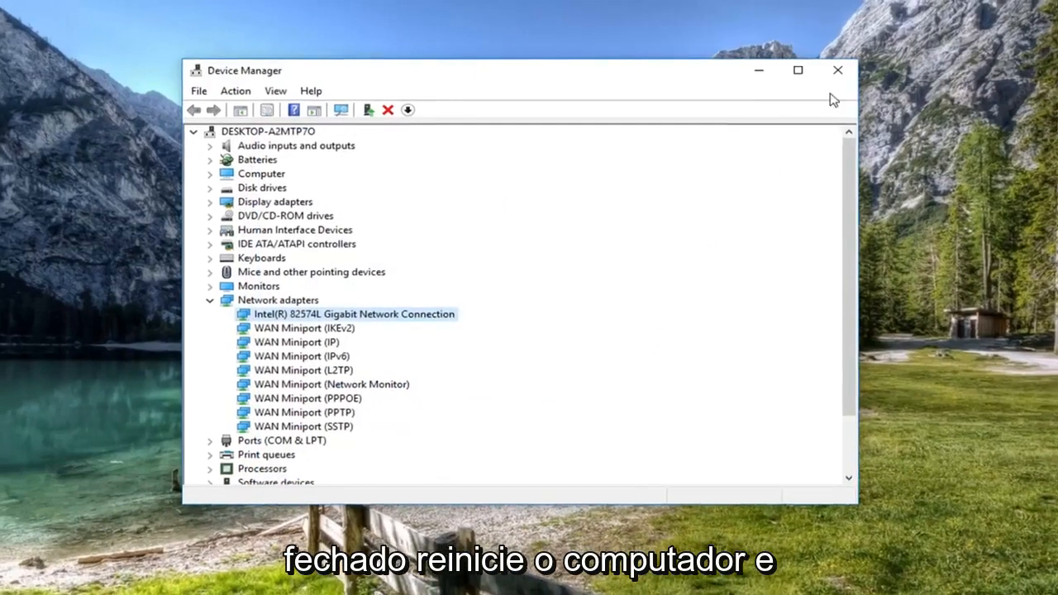
click(837, 69)
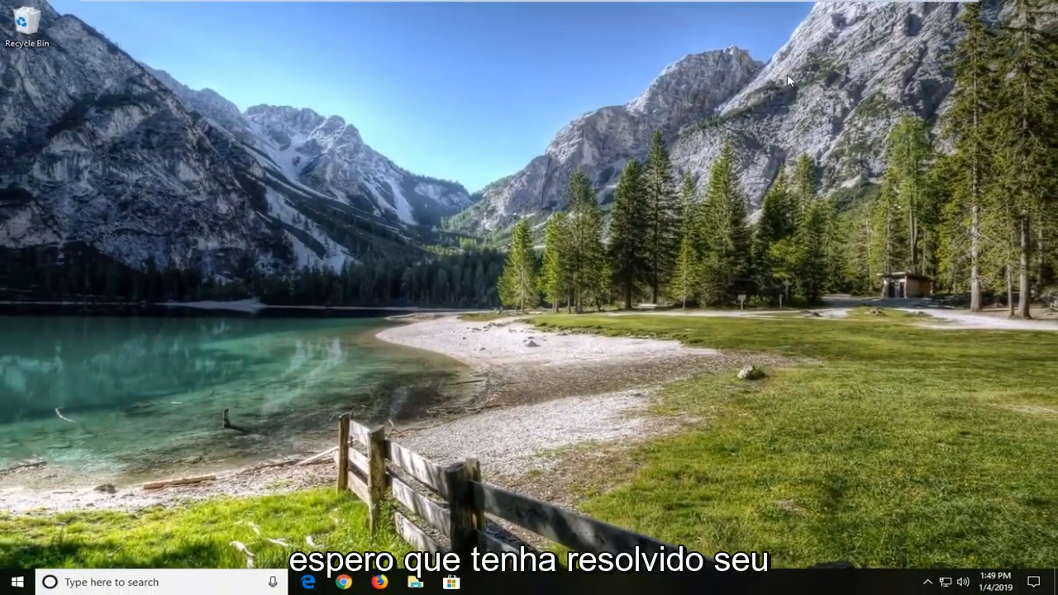